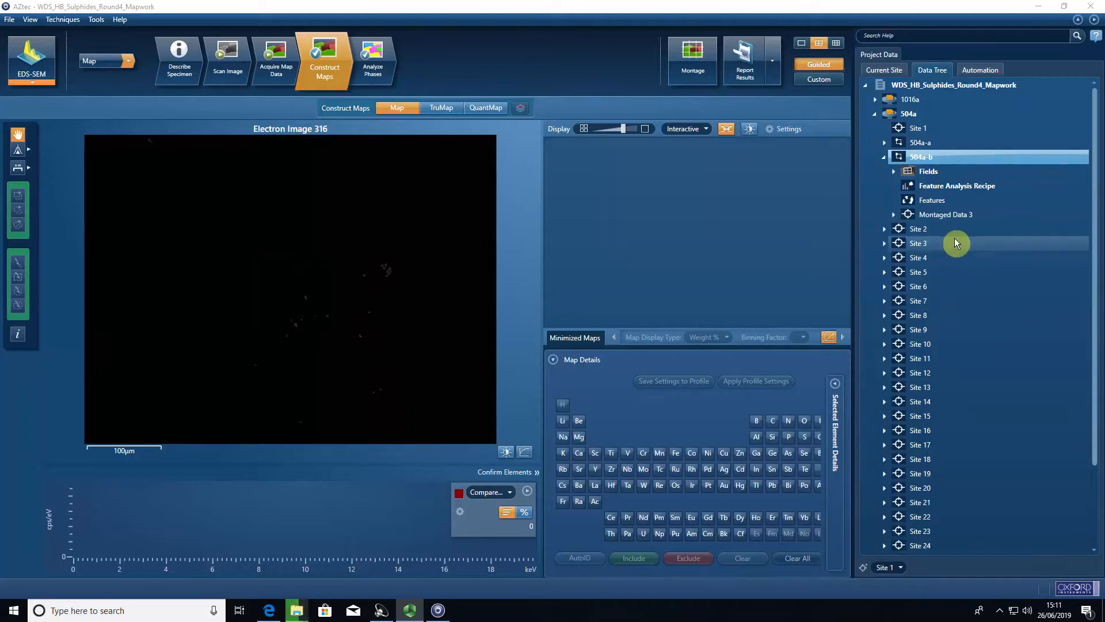
mouse_move(850, 254)
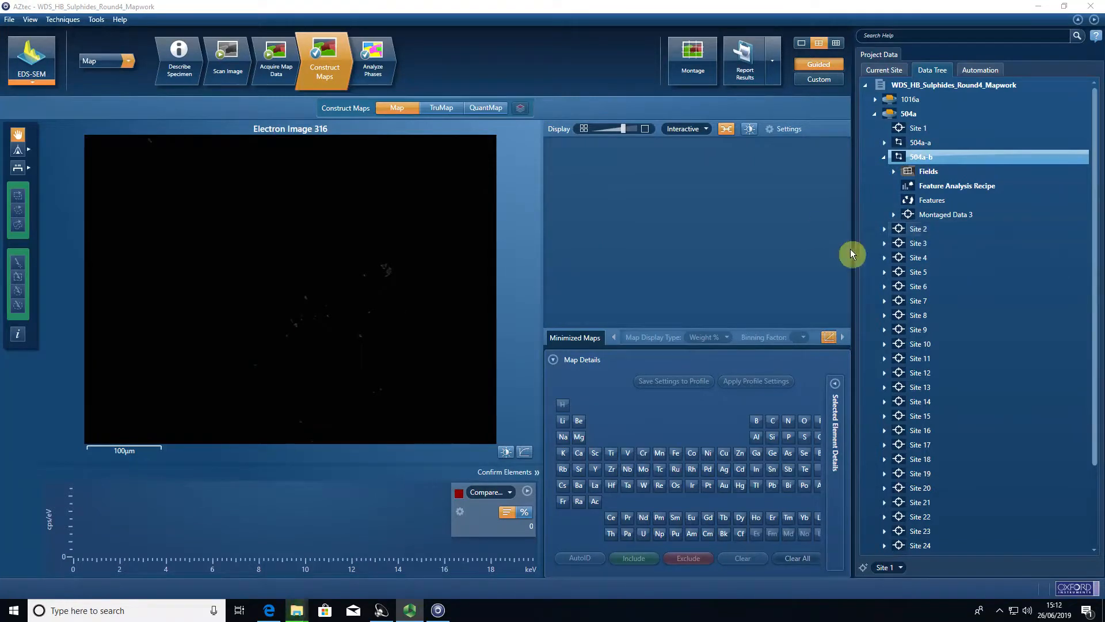
Preview the electron images of Sites 5, 6, 10 and 12 in sample 504a
left_click(918, 272)
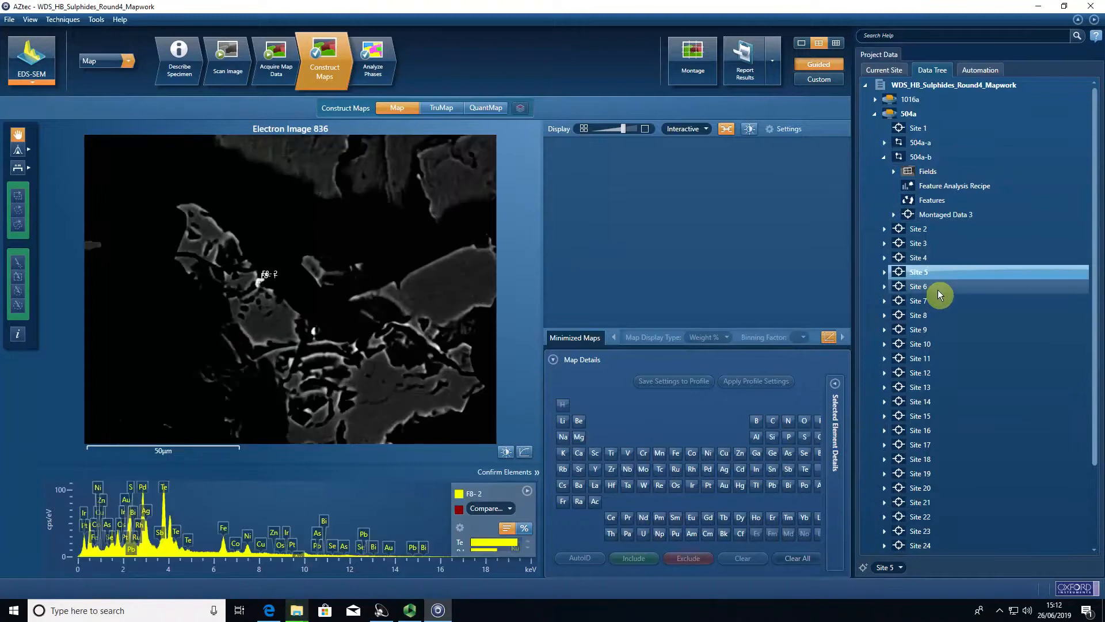
left_click(919, 287)
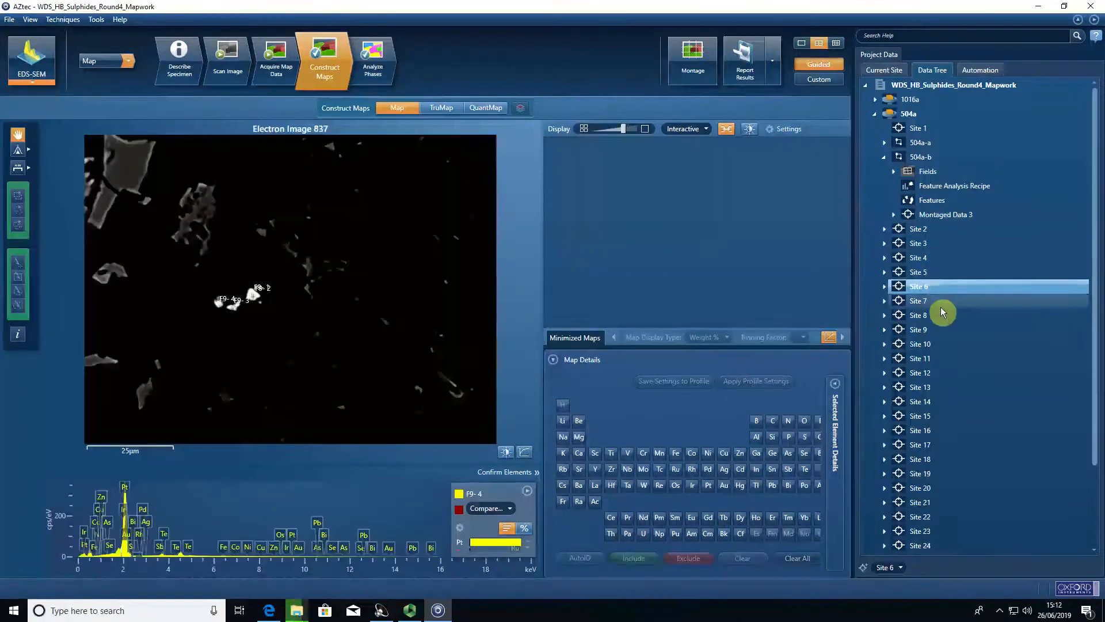
left_click(919, 343)
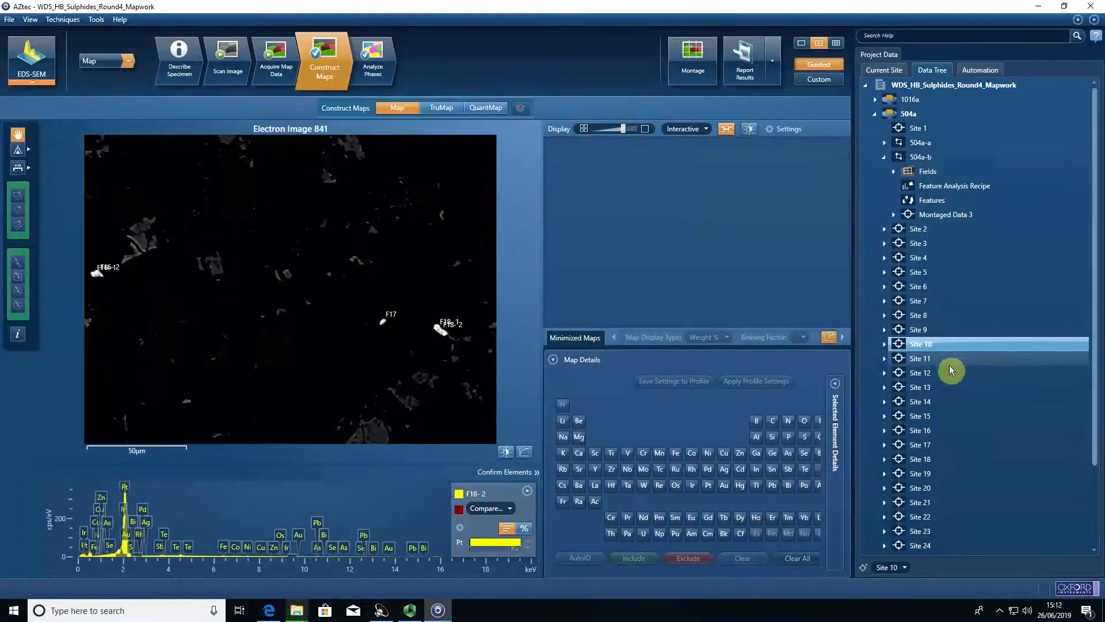
left_click(920, 372)
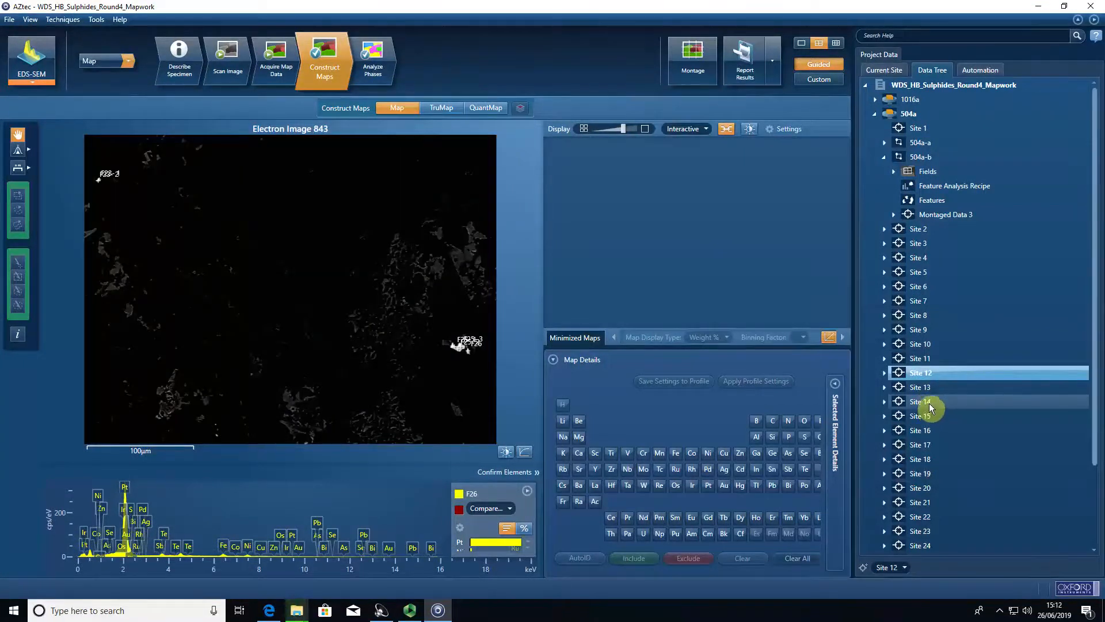
mouse_move(461, 346)
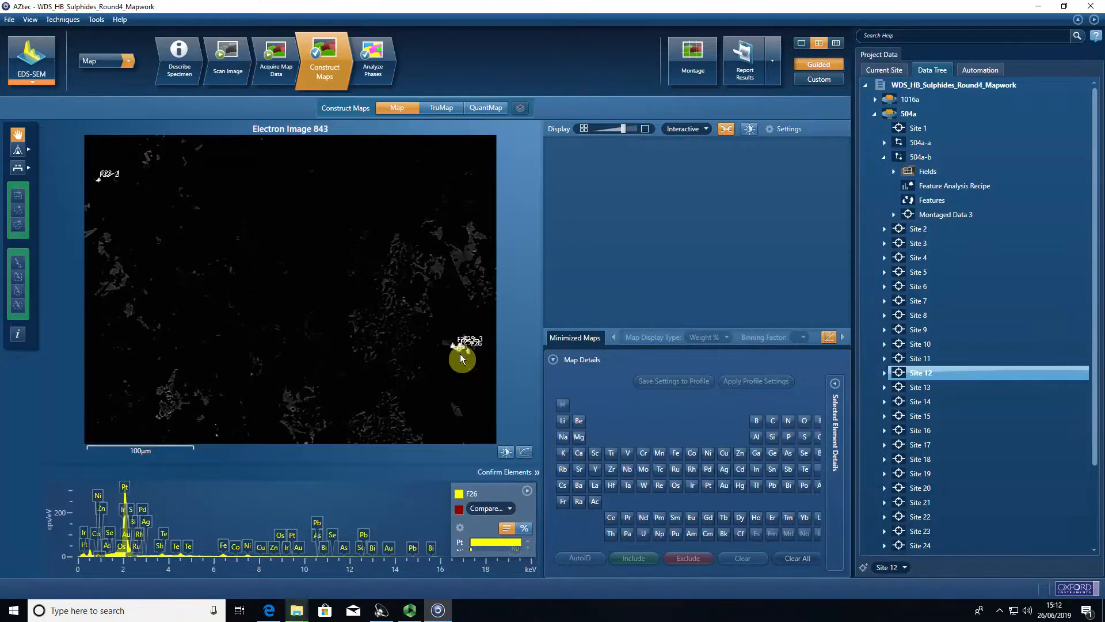
scroll("down", 3)
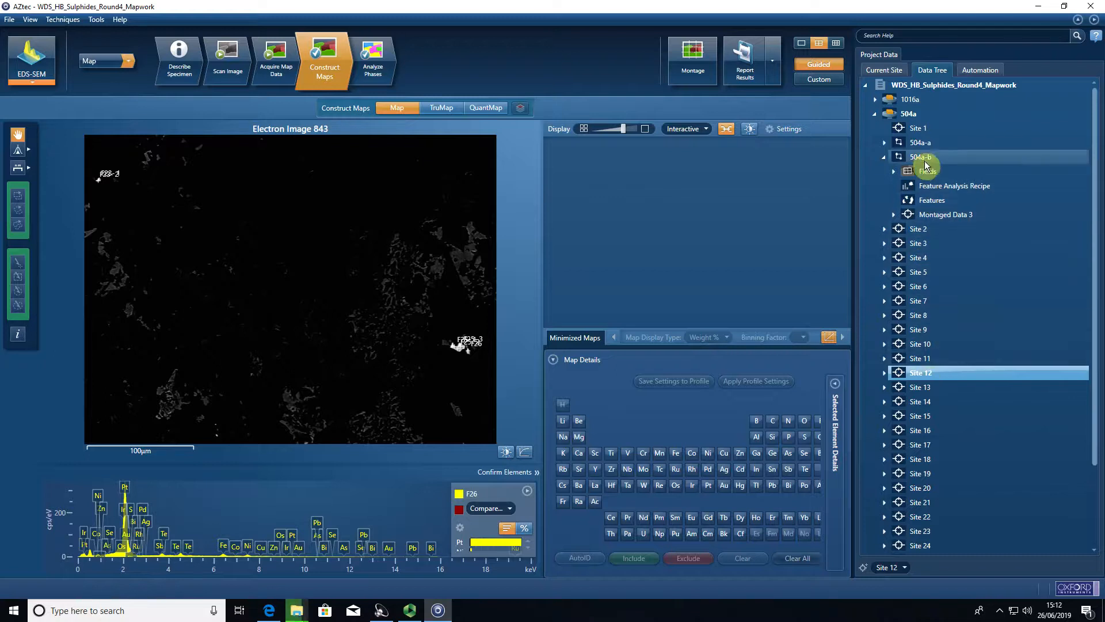
Set up a Batch Export of area 504a-b with Images as TIF and all 91 items selected
left_click(919, 156)
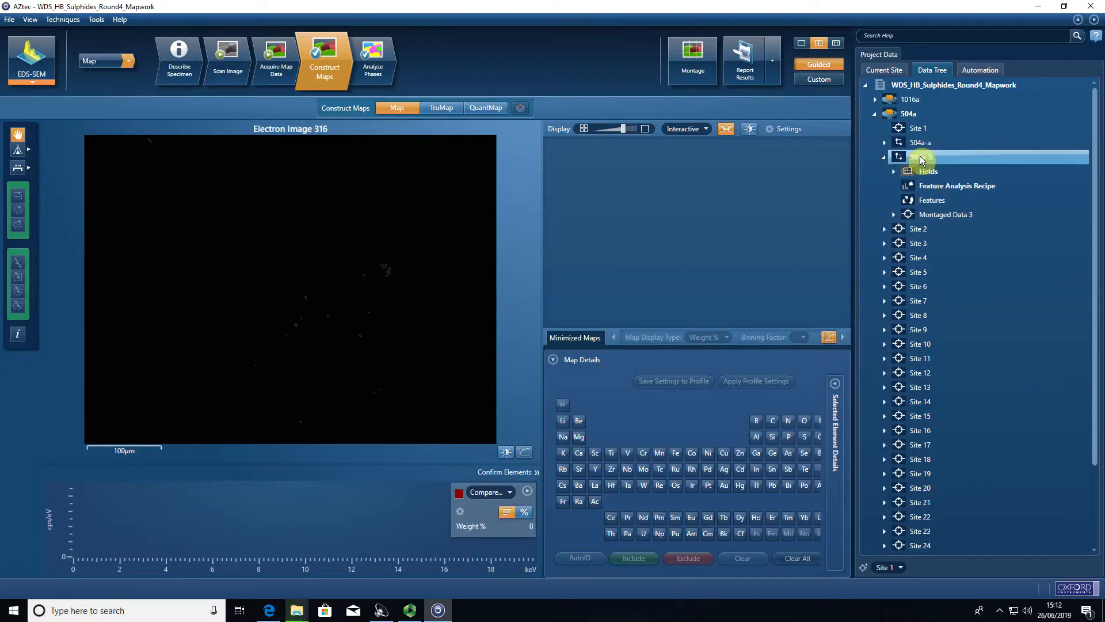
mouse_move(923, 160)
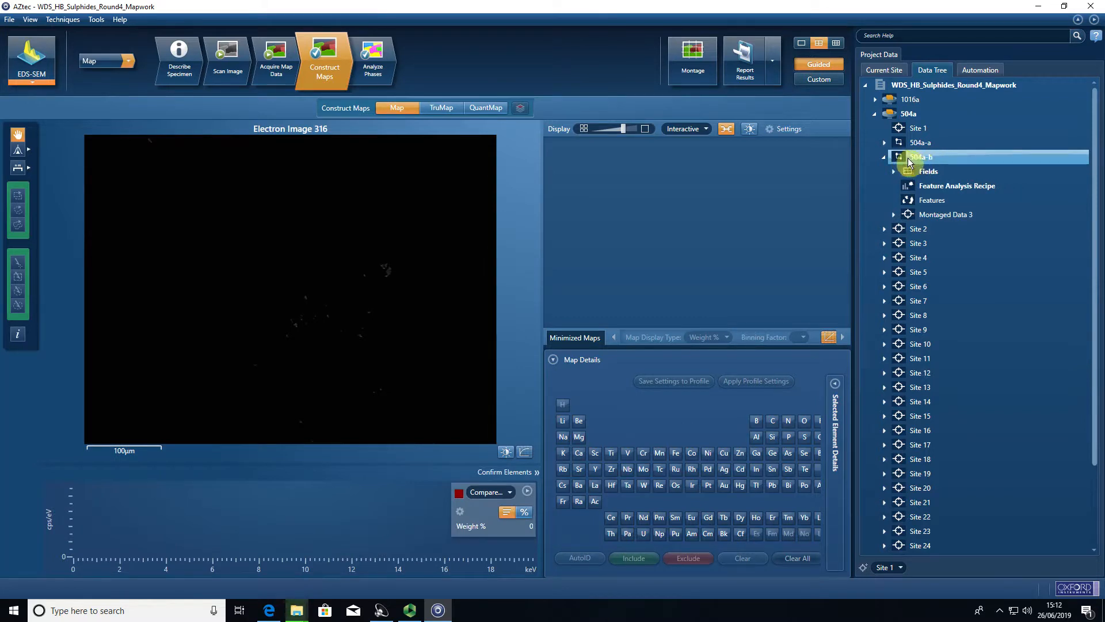
right_click(916, 156)
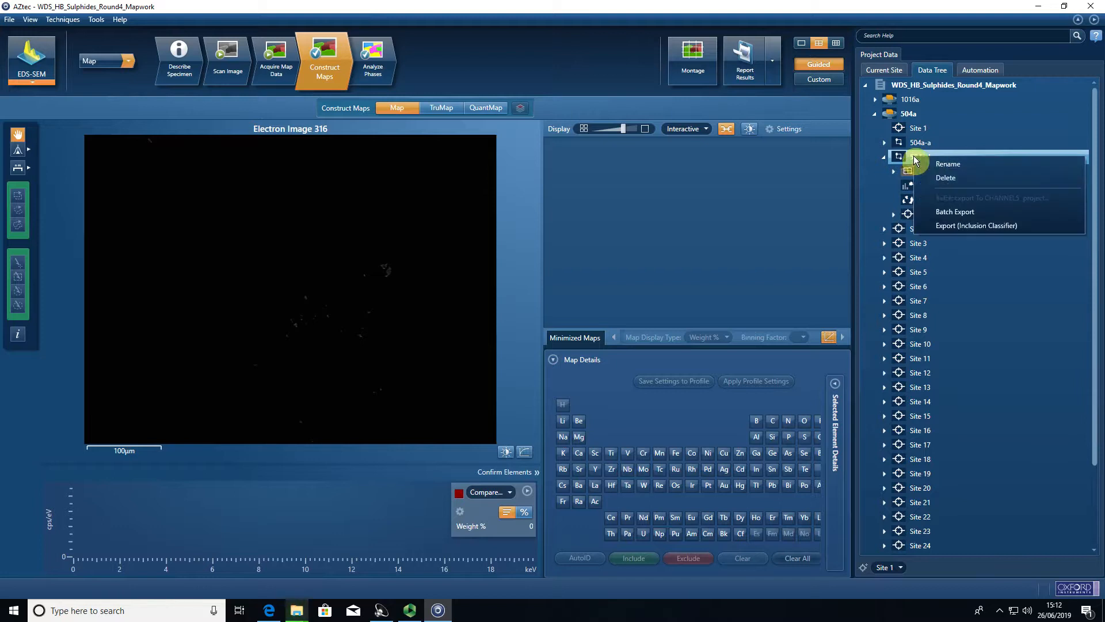
left_click(955, 211)
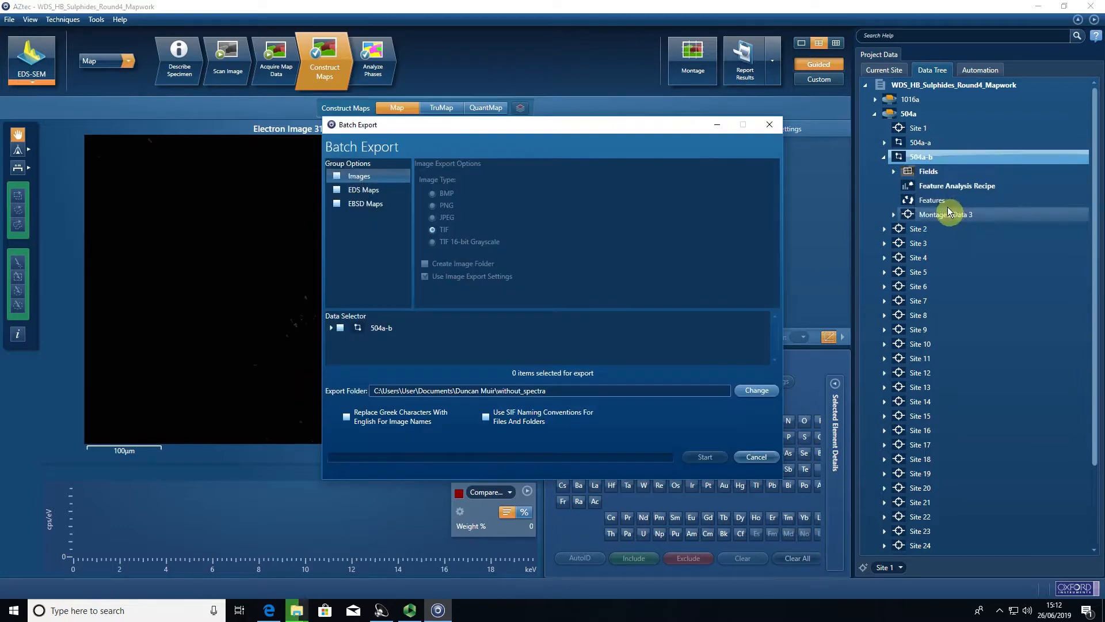
left_click(337, 176)
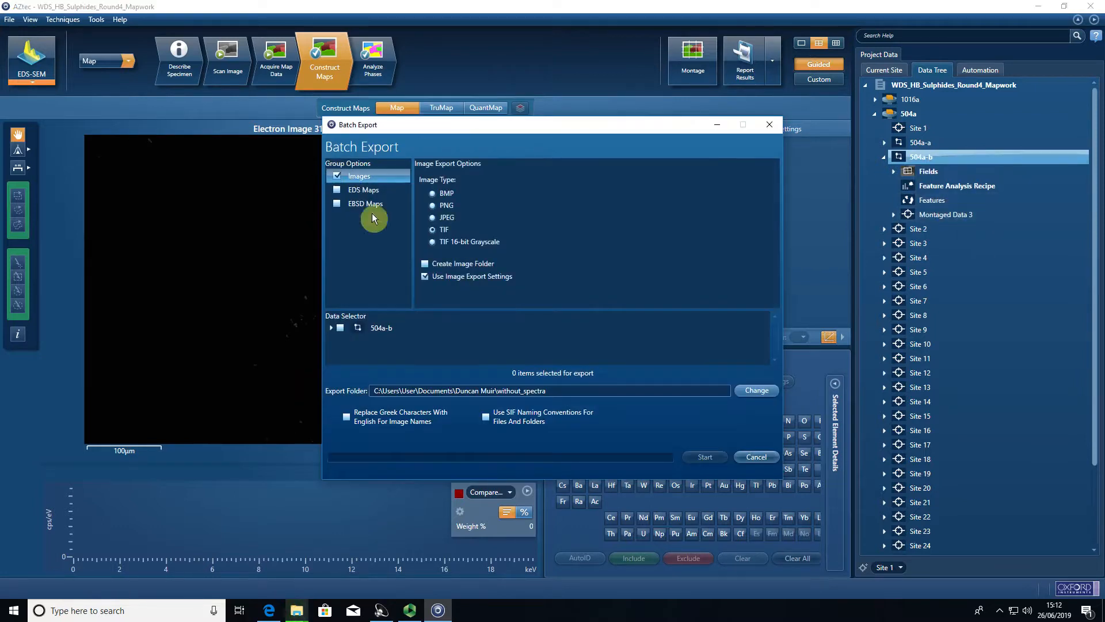
left_click(340, 327)
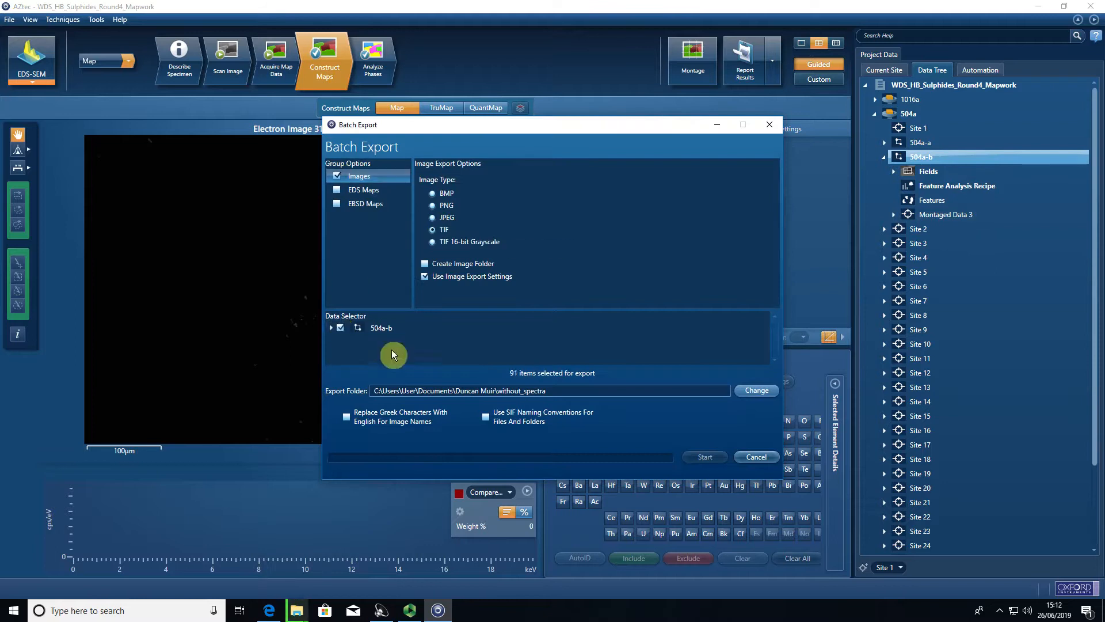
mouse_move(445, 362)
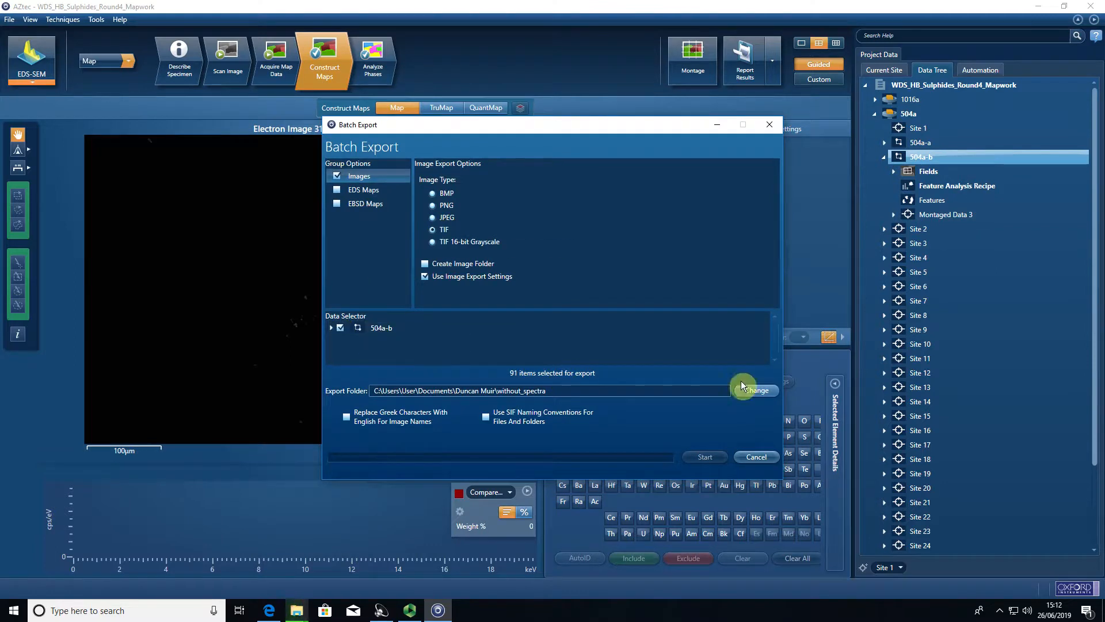
Set the export destination to panopto\Round 4, accepting the Folder Not Empty warning
left_click(755, 390)
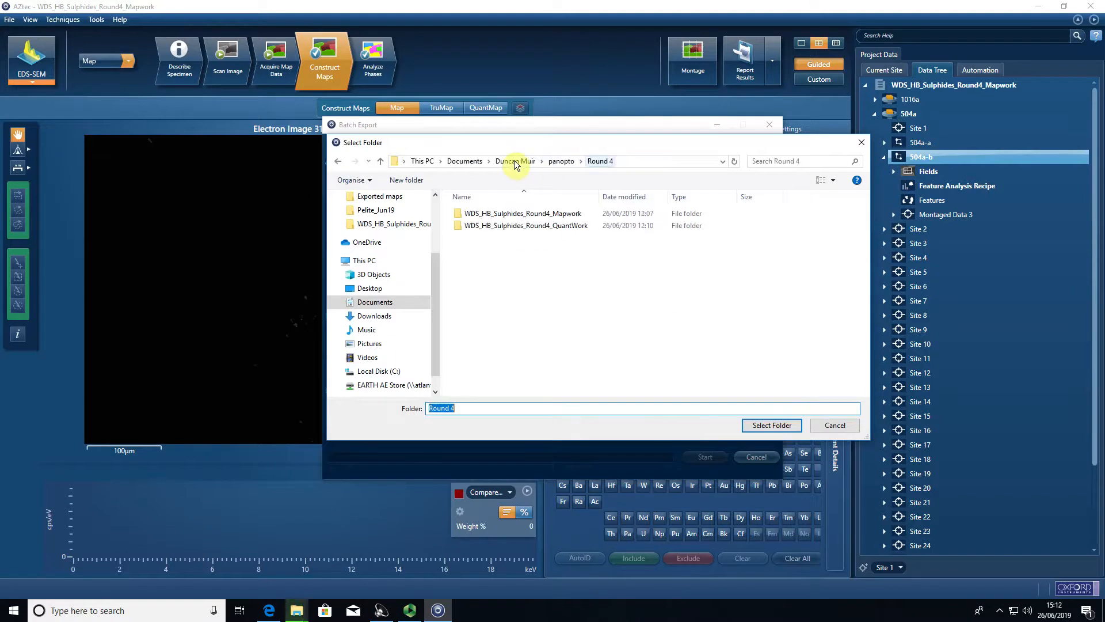
left_click(770, 425)
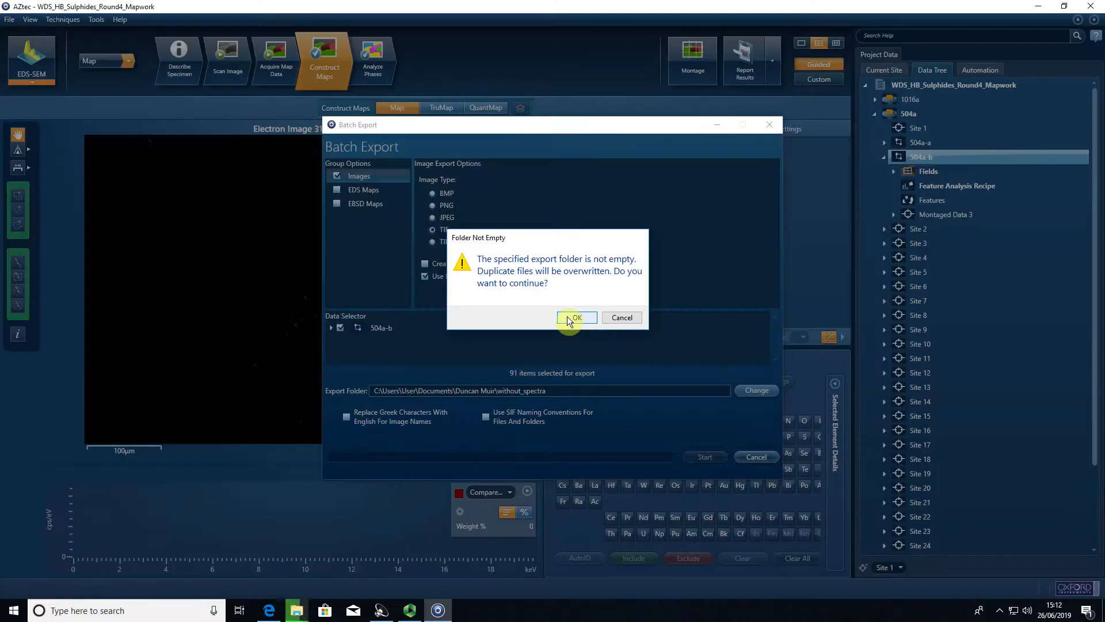
left_click(575, 317)
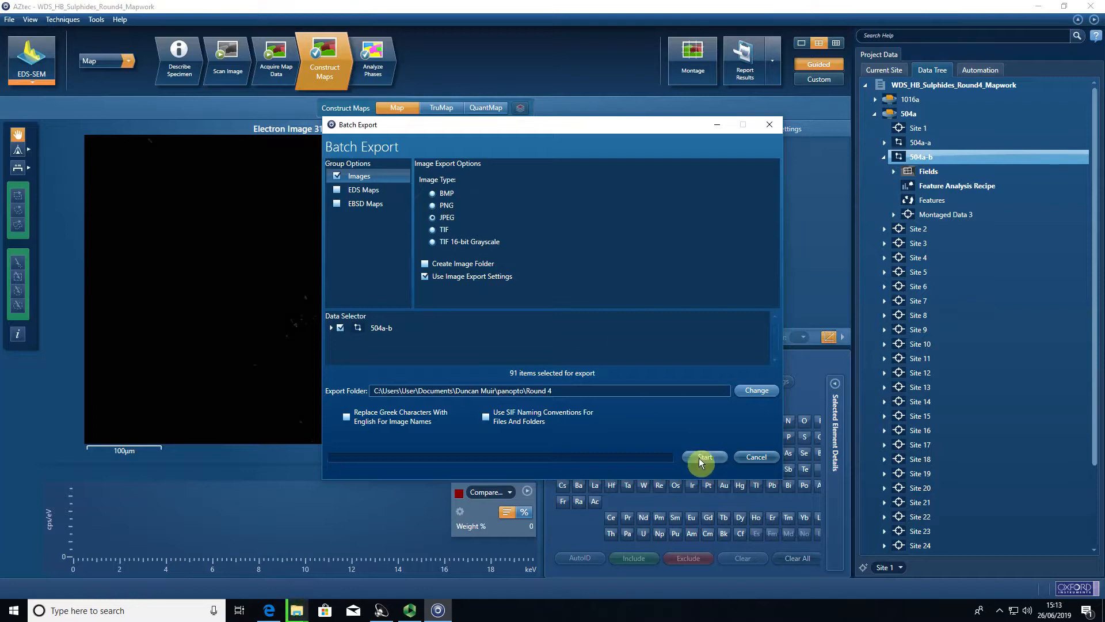
mouse_move(432, 217)
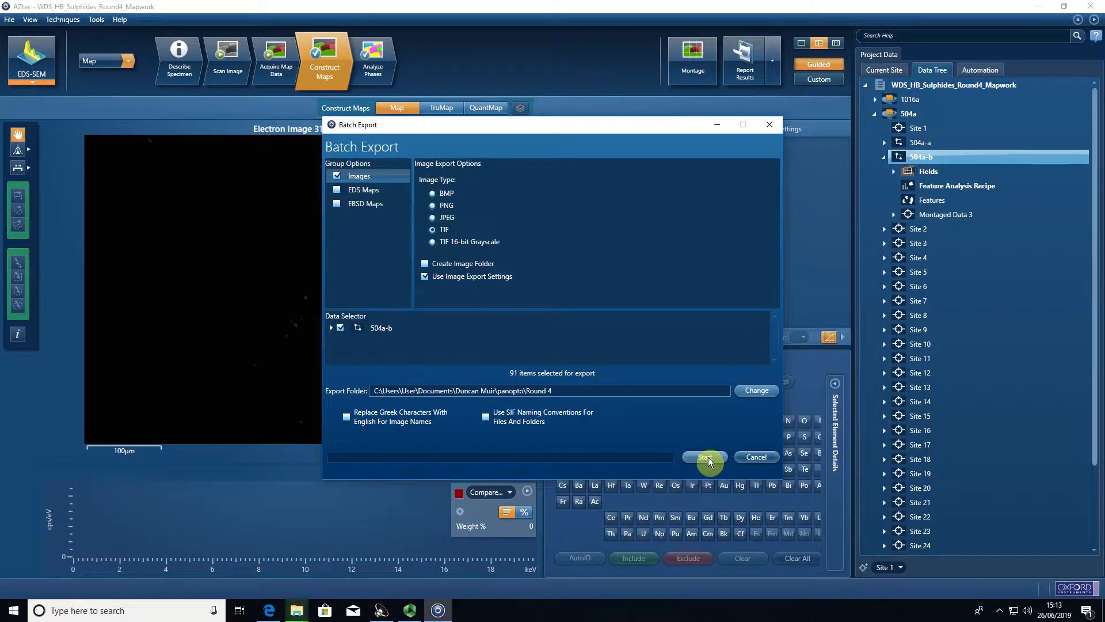
Start the 504a-b TIF export, confirming overwrite of existing files in Round 4
left_click(703, 456)
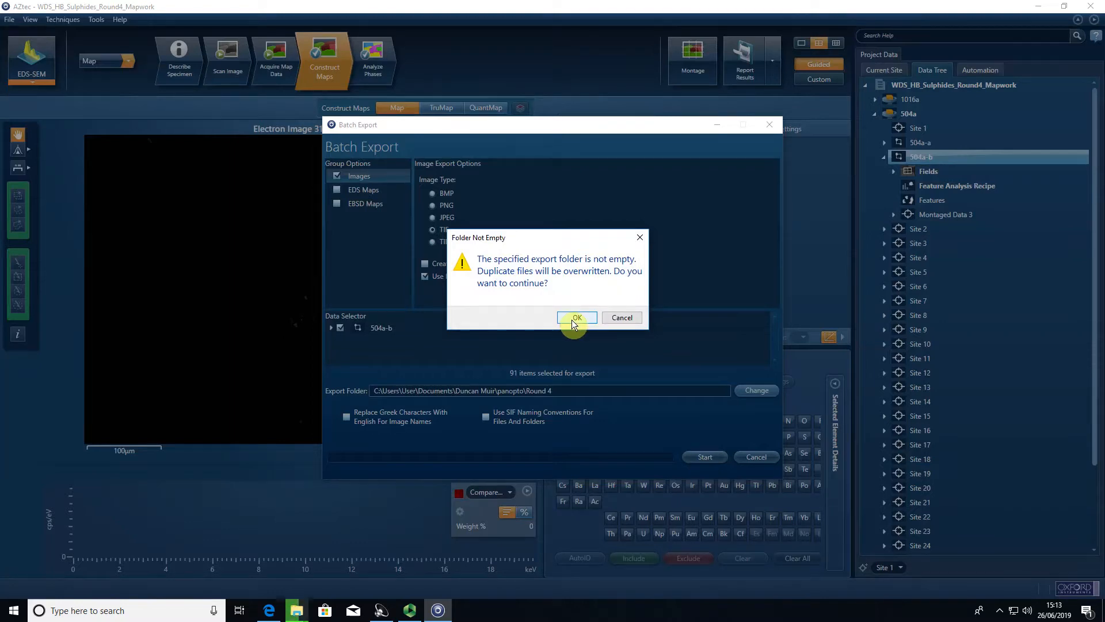
left_click(576, 318)
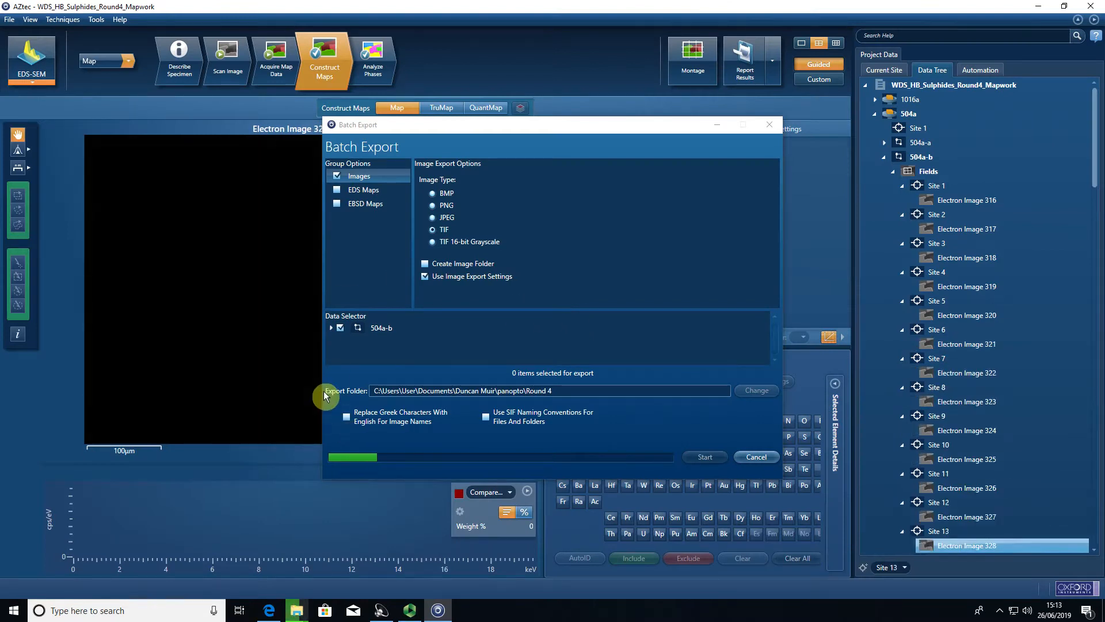
scroll("down", 3)
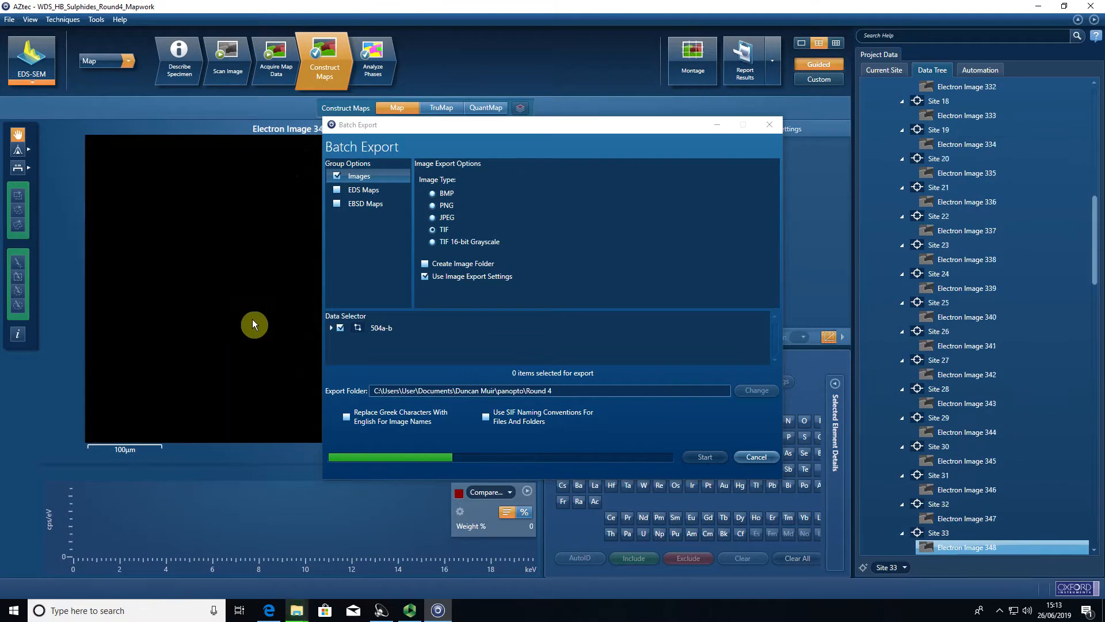
mouse_move(296, 610)
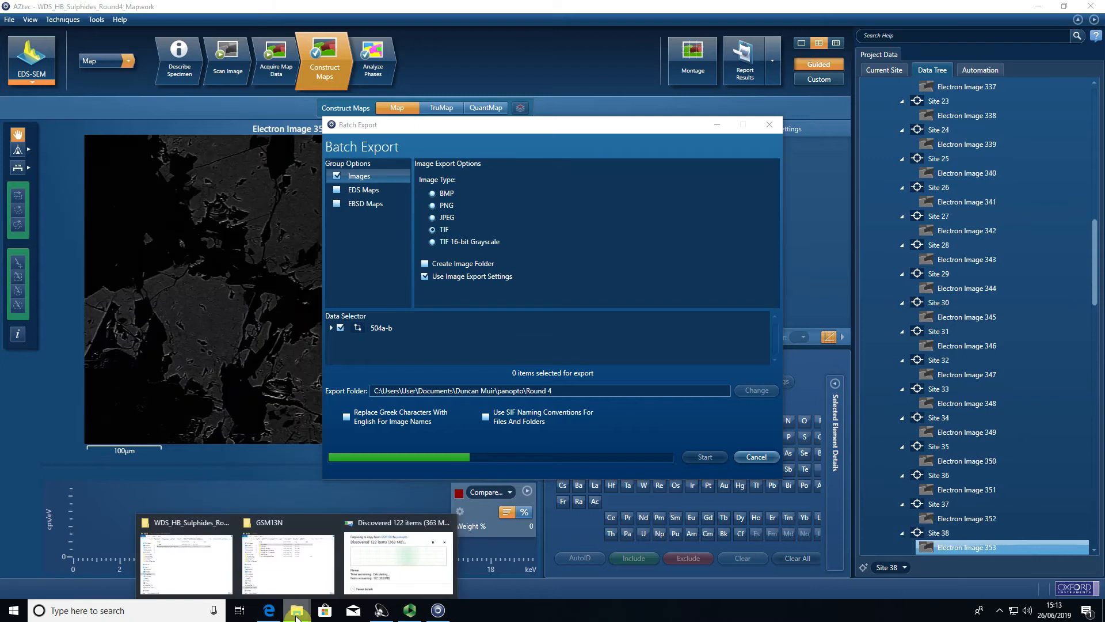
Open the Round 4 folder in File Explorer and preview exported Electron Image 363
left_click(184, 560)
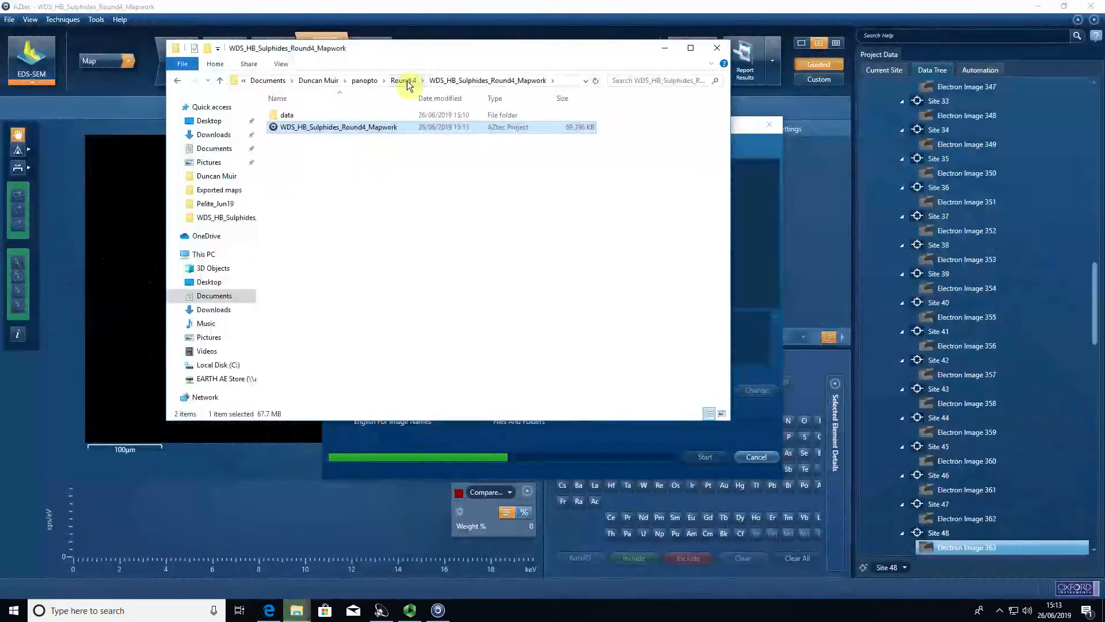
left_click(404, 80)
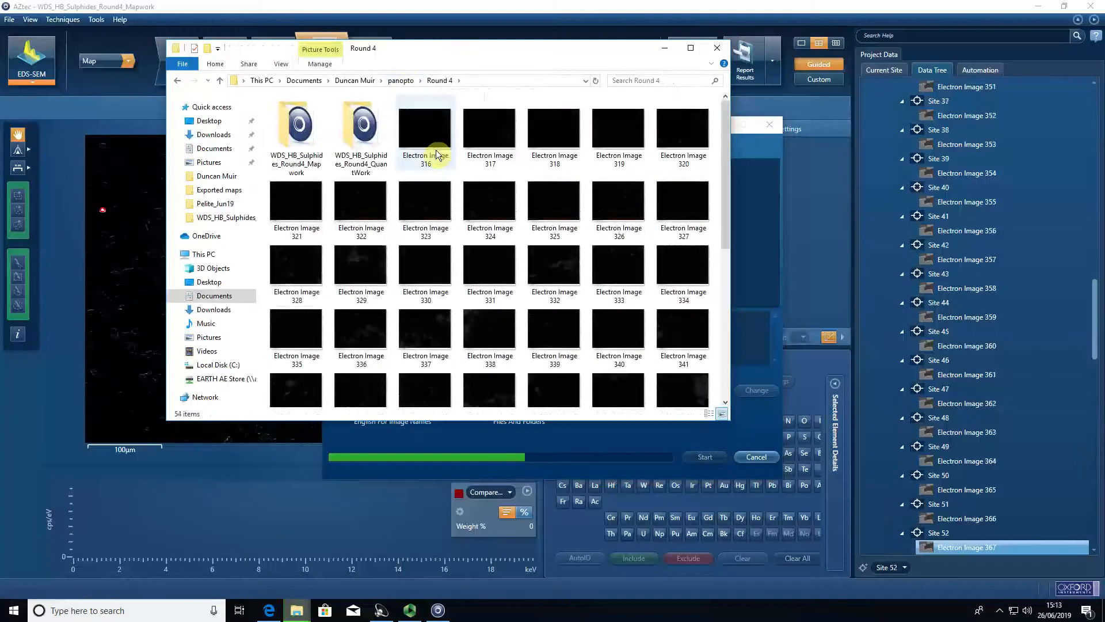
scroll("down", 3)
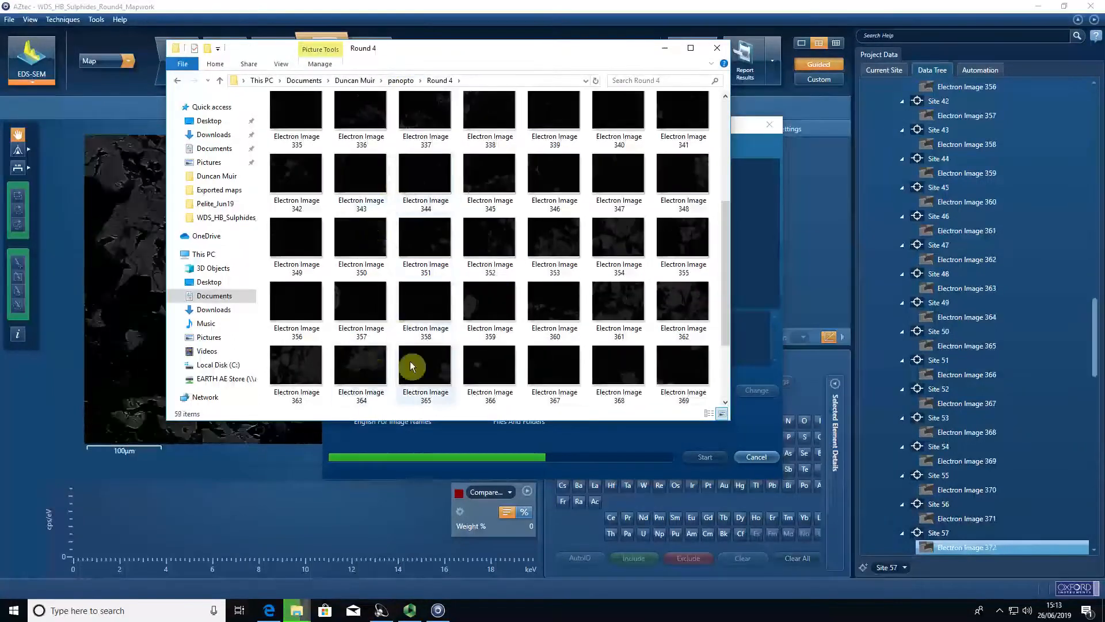
left_click(295, 300)
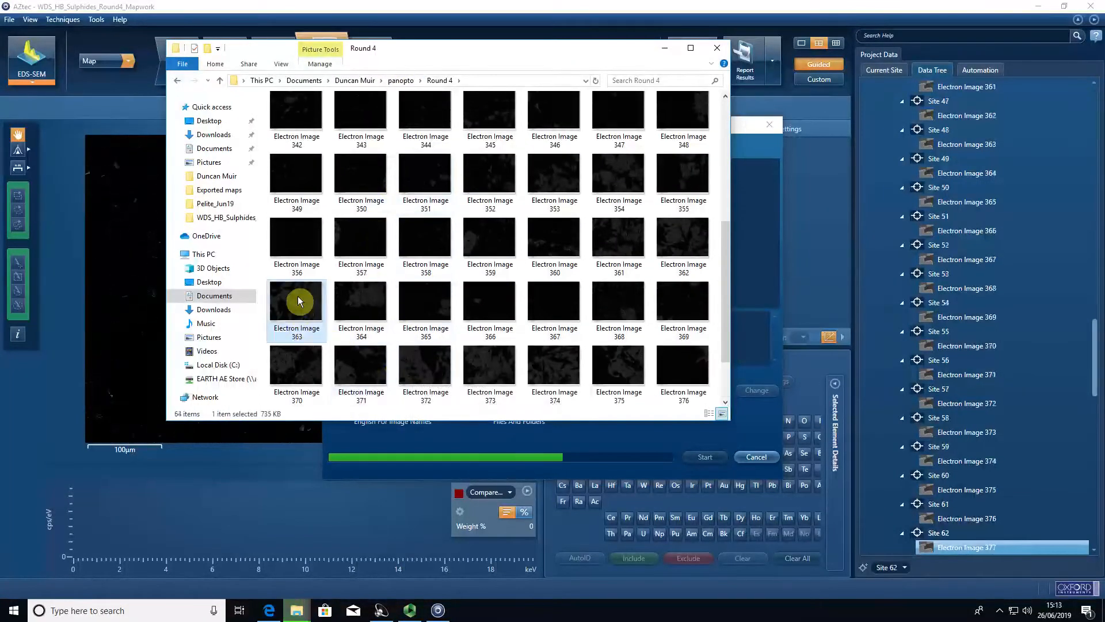
double_click(296, 299)
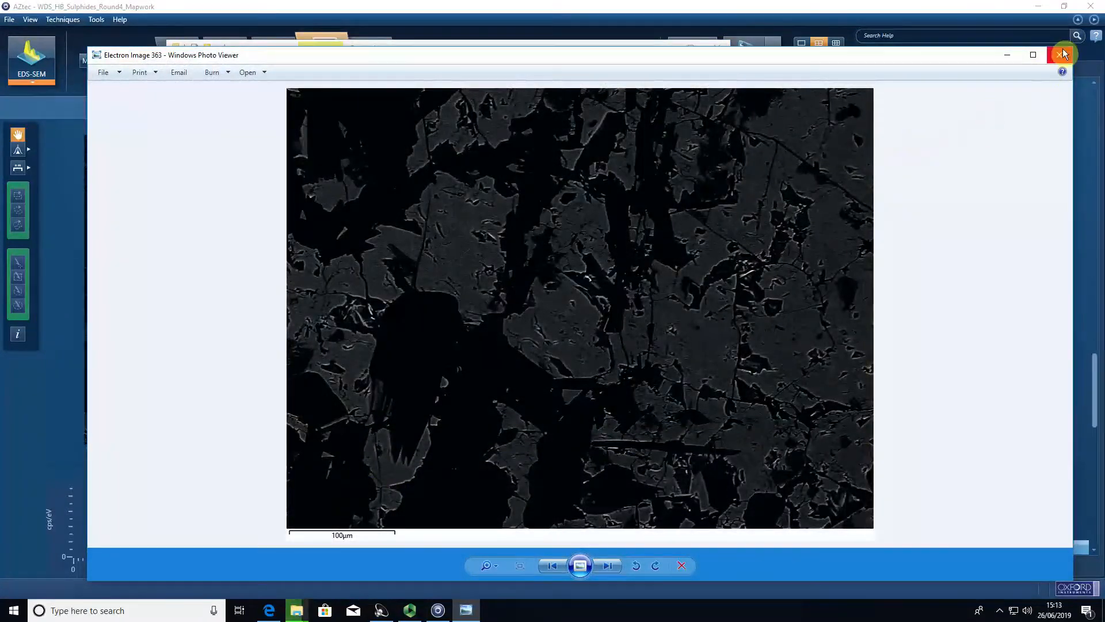
left_click(1064, 56)
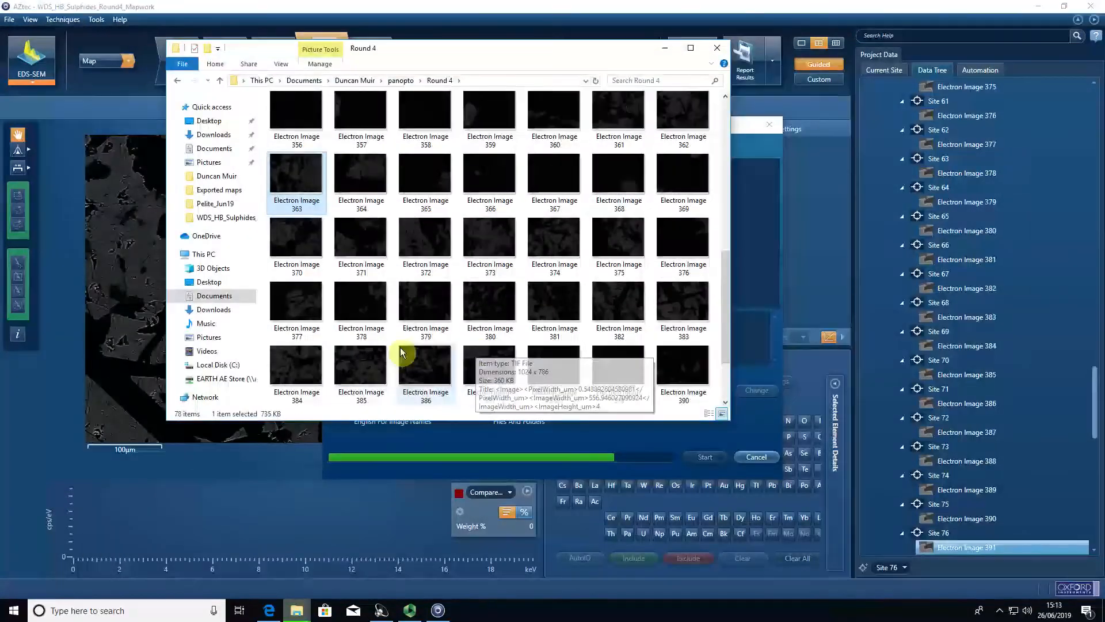